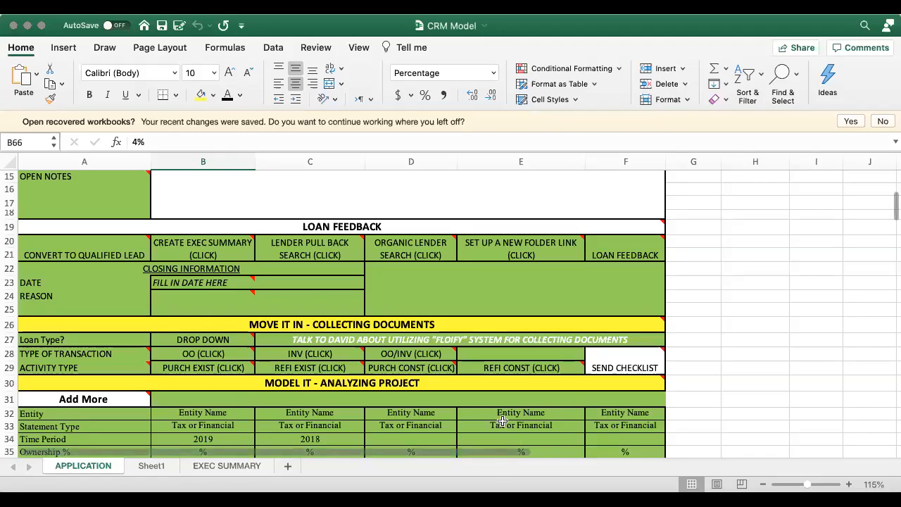
mouse_move(538, 396)
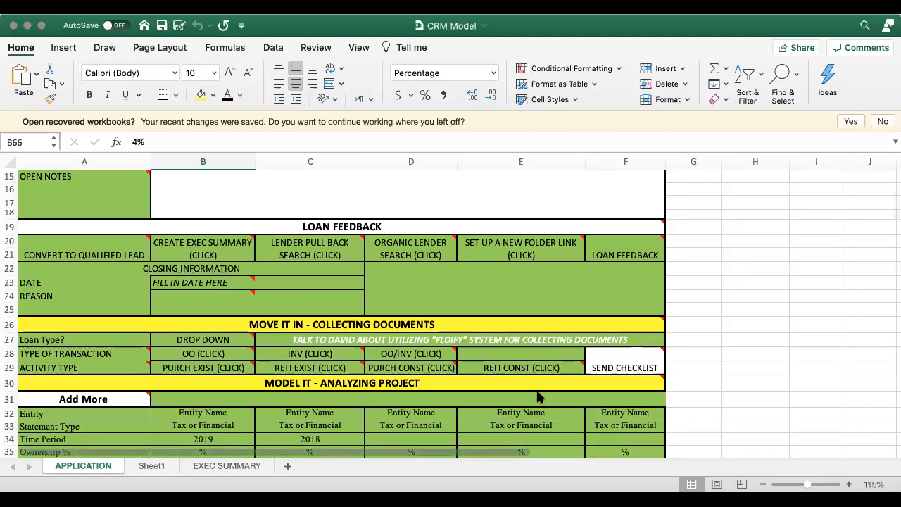
scroll("down", 3)
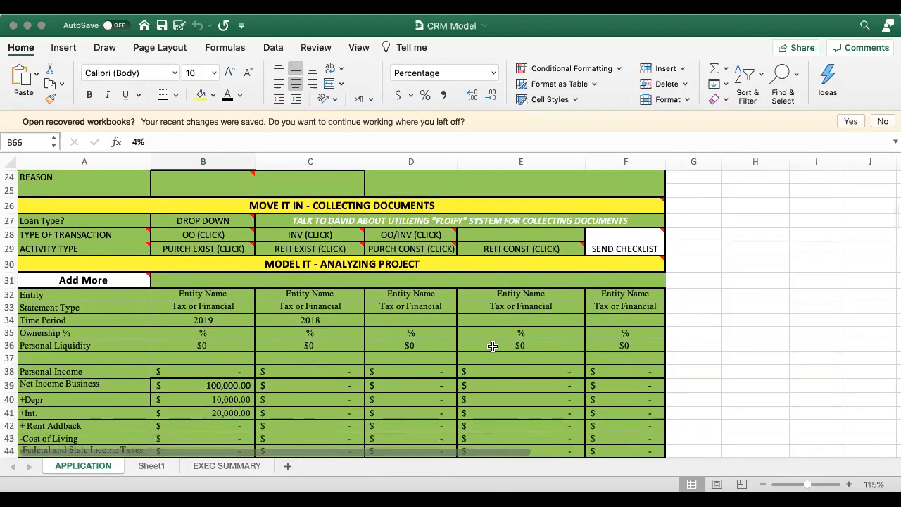
scroll("up", 3)
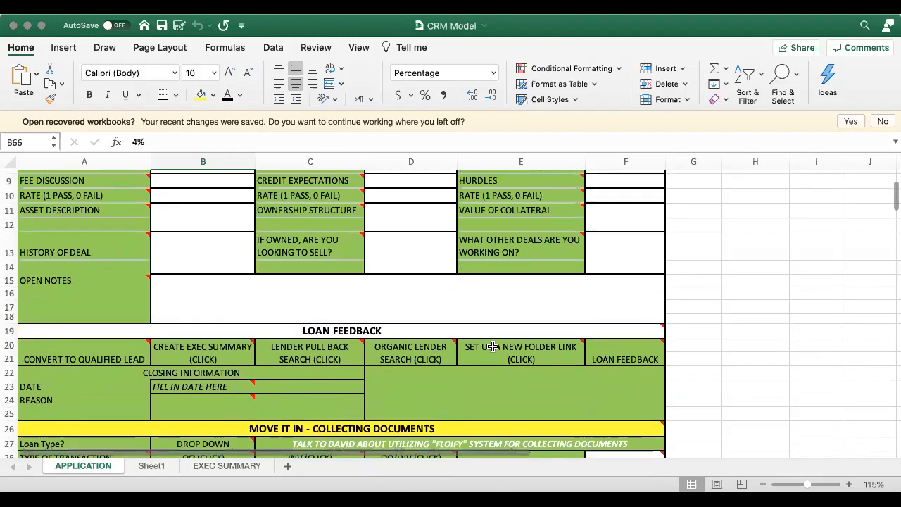
scroll("down", 3)
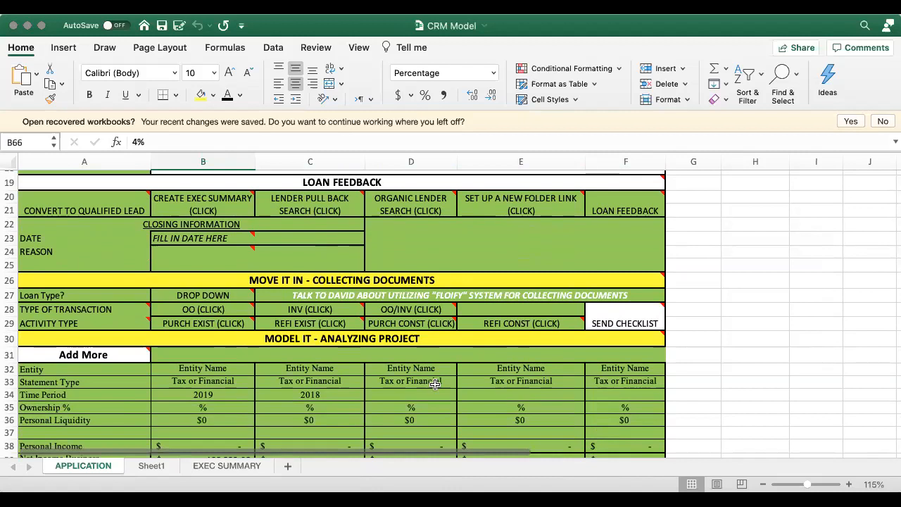
scroll("down", 3)
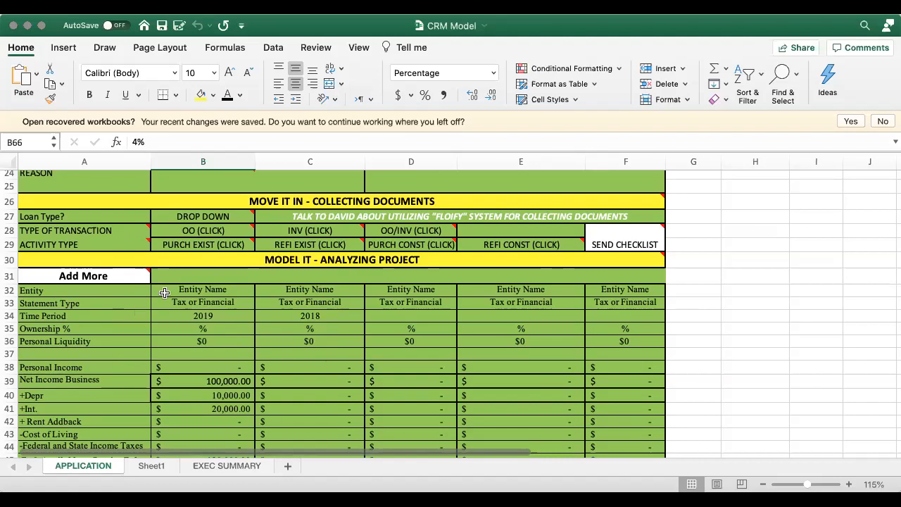
mouse_move(138, 258)
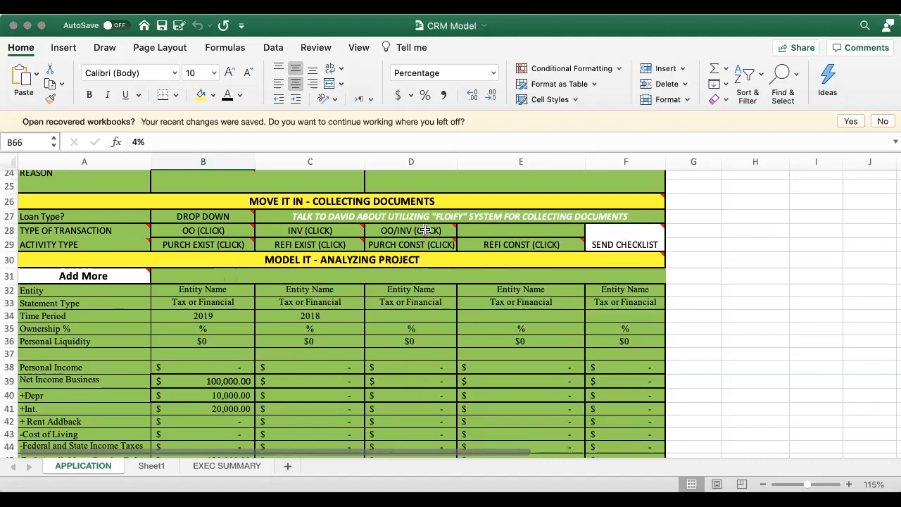
mouse_move(411, 231)
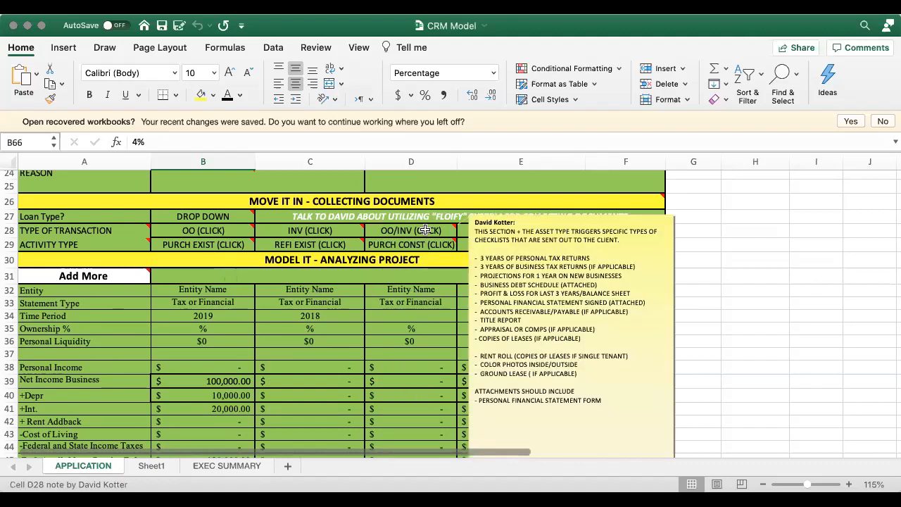
mouse_move(425, 304)
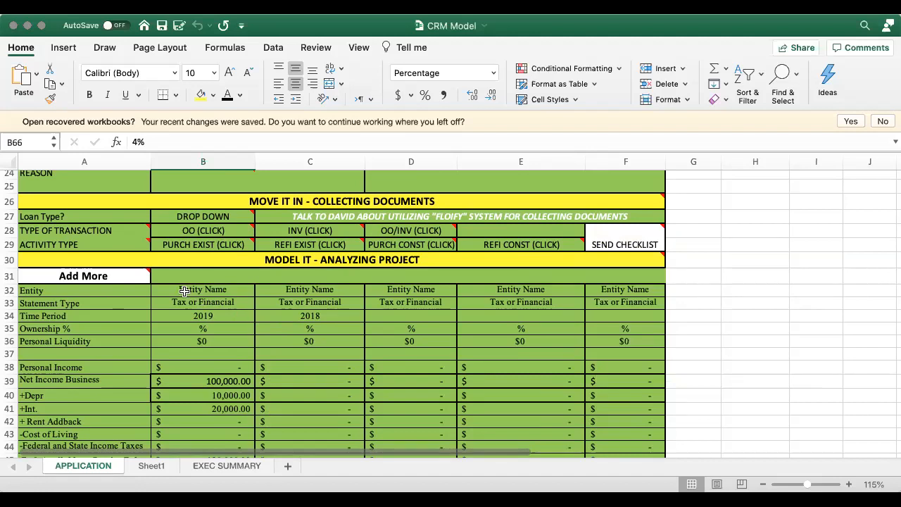
mouse_move(501, 311)
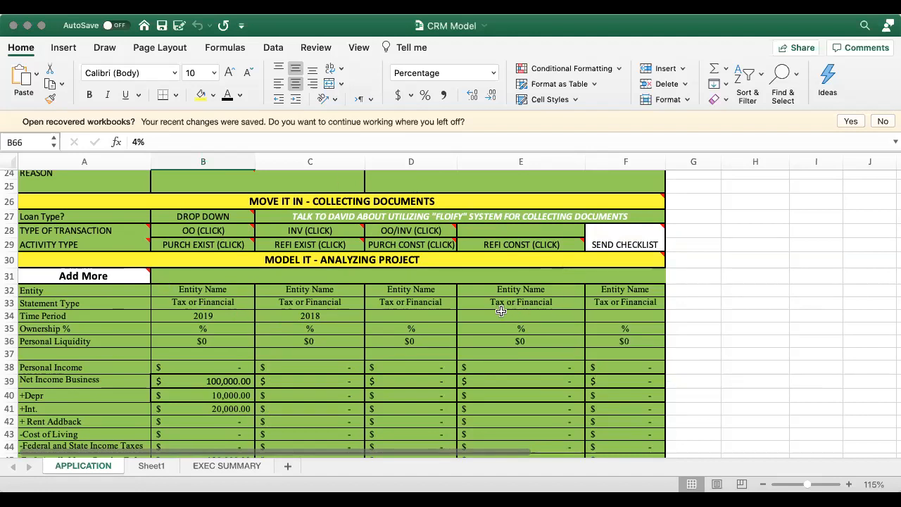
mouse_move(493, 352)
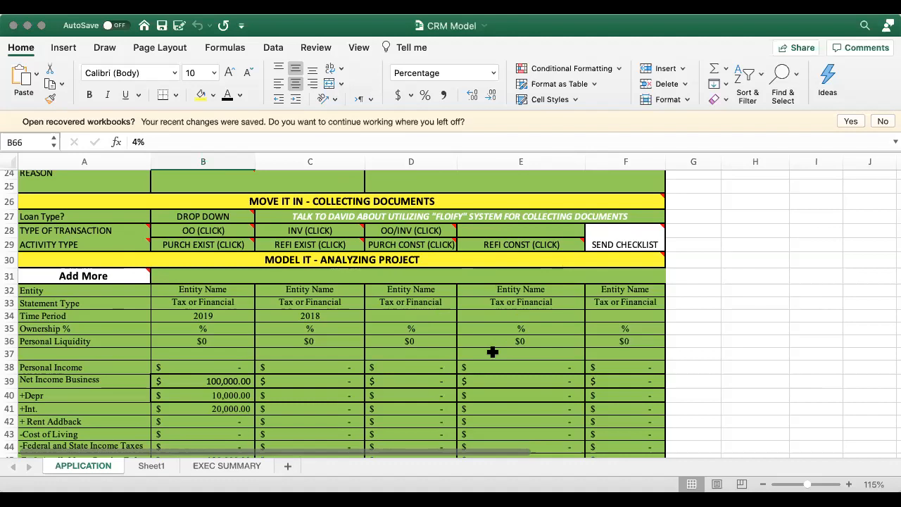
mouse_move(648, 244)
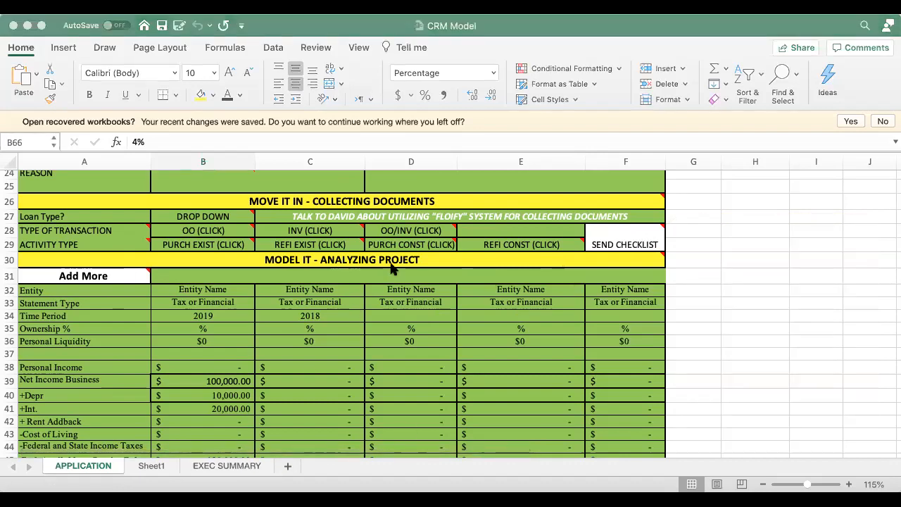
mouse_move(493, 183)
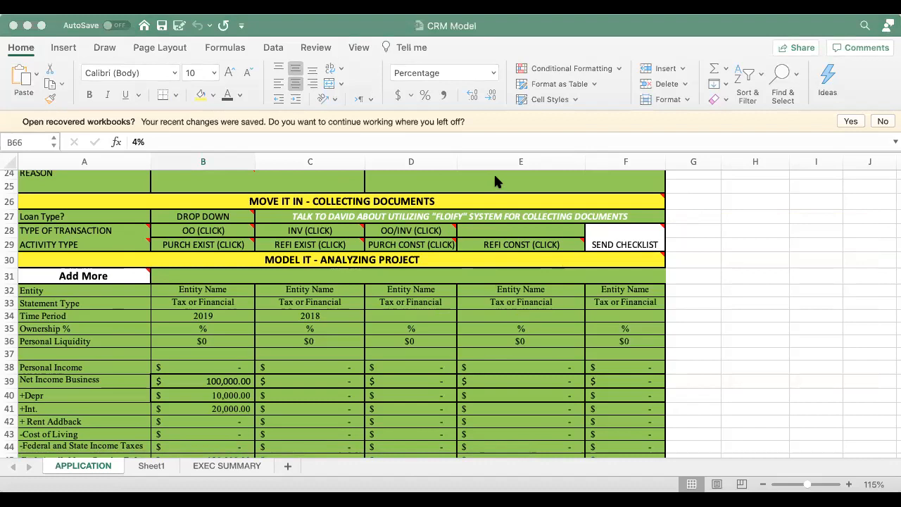
mouse_move(511, 186)
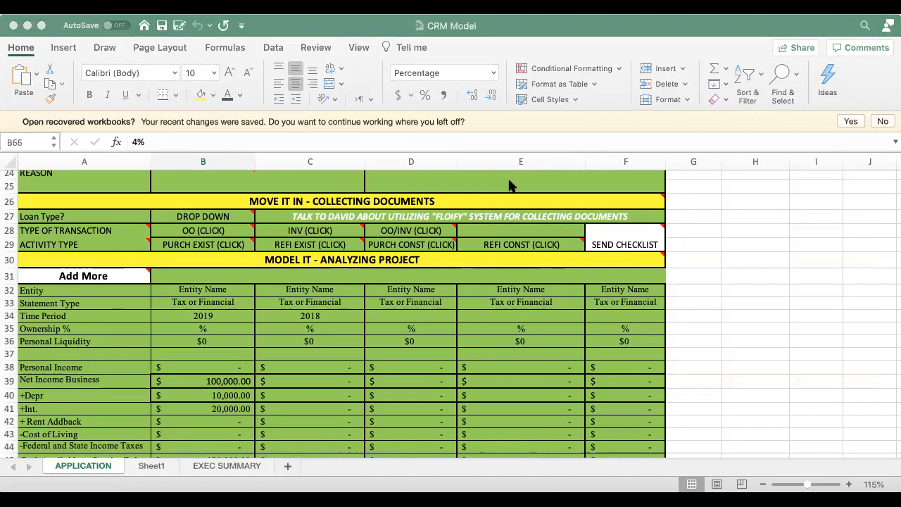
mouse_move(508, 290)
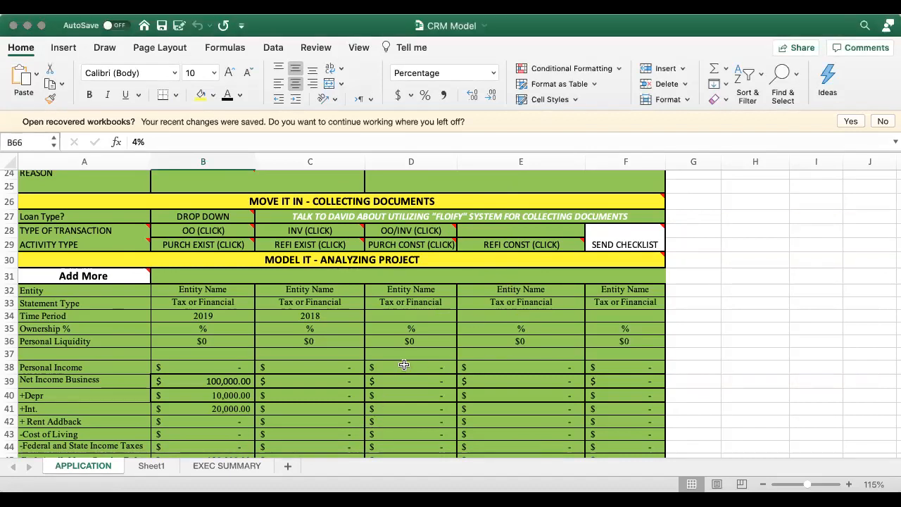
mouse_move(387, 336)
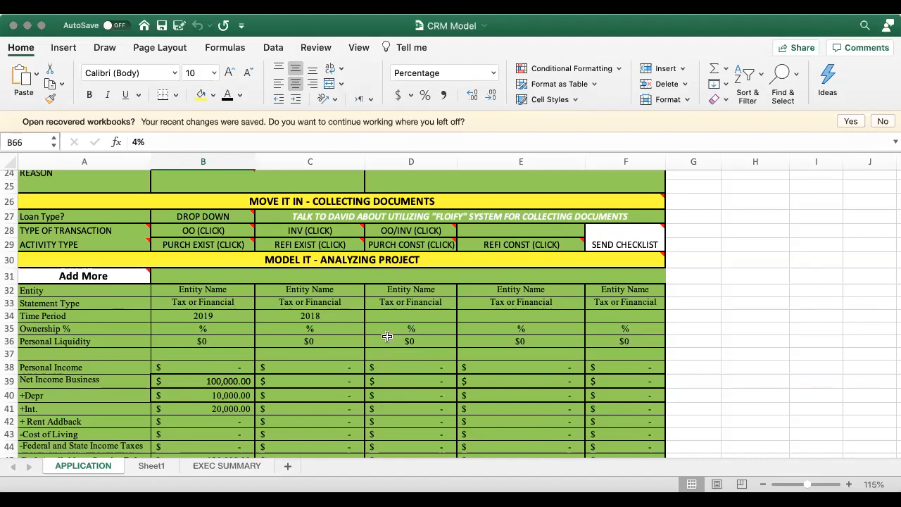
mouse_move(391, 291)
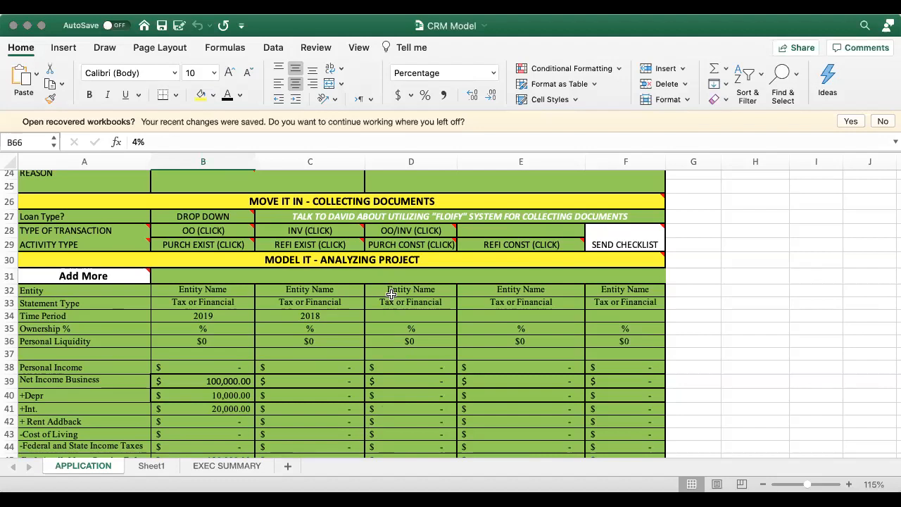